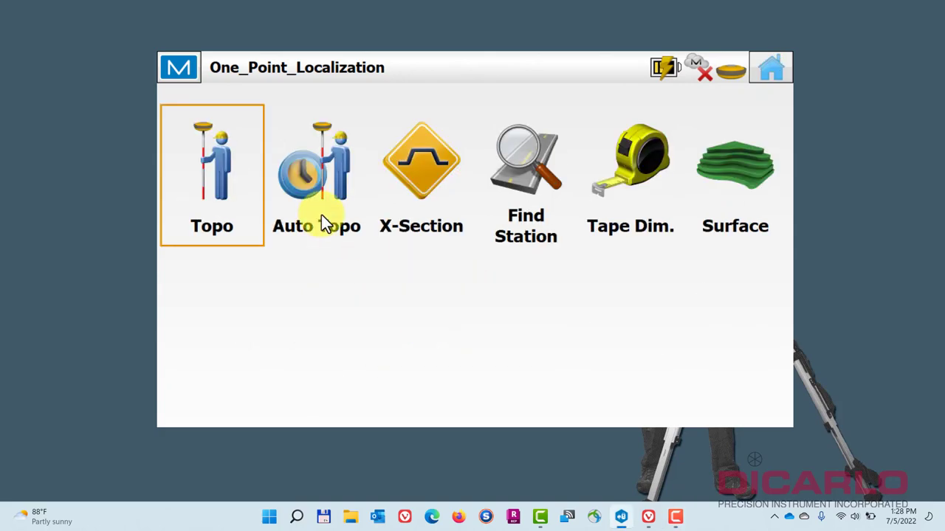
# - Open the Topo map and store the rover's fixed position as point 100
pyautogui.click(212, 175)
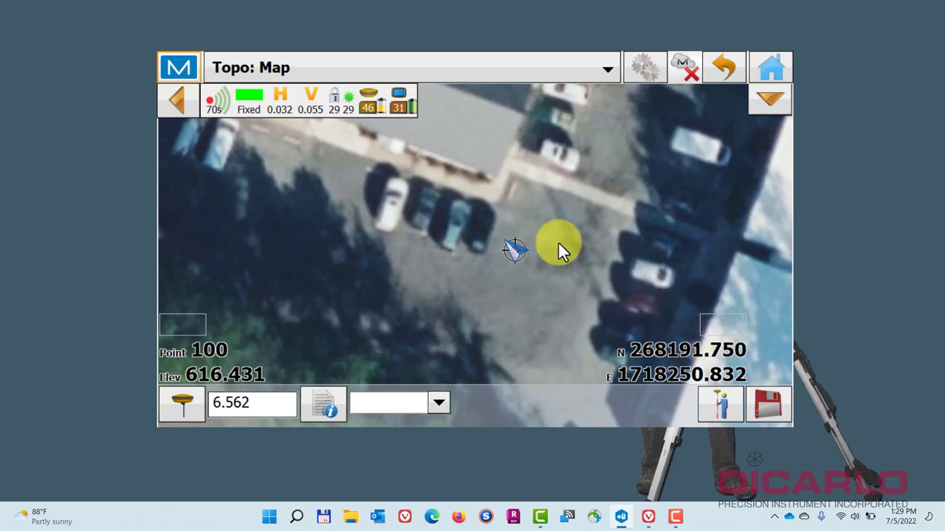
pyautogui.click(768, 404)
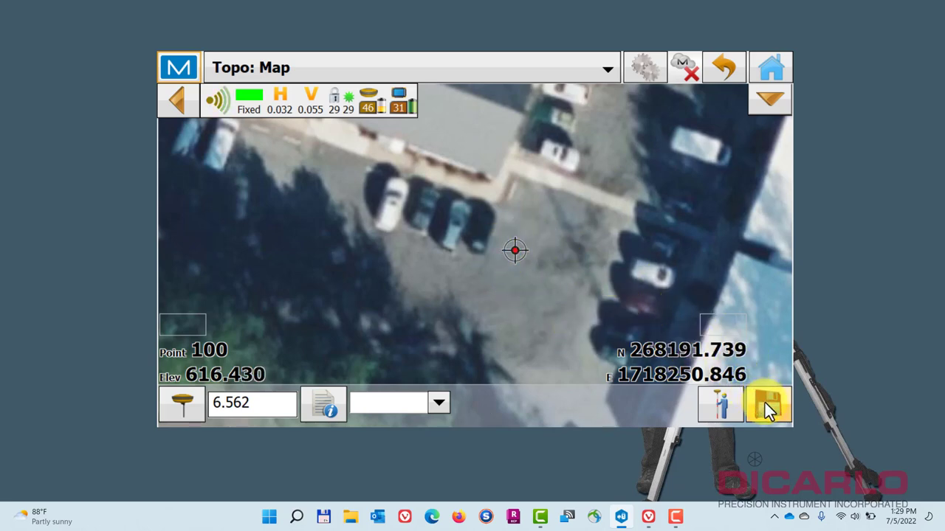
pyautogui.click(768, 404)
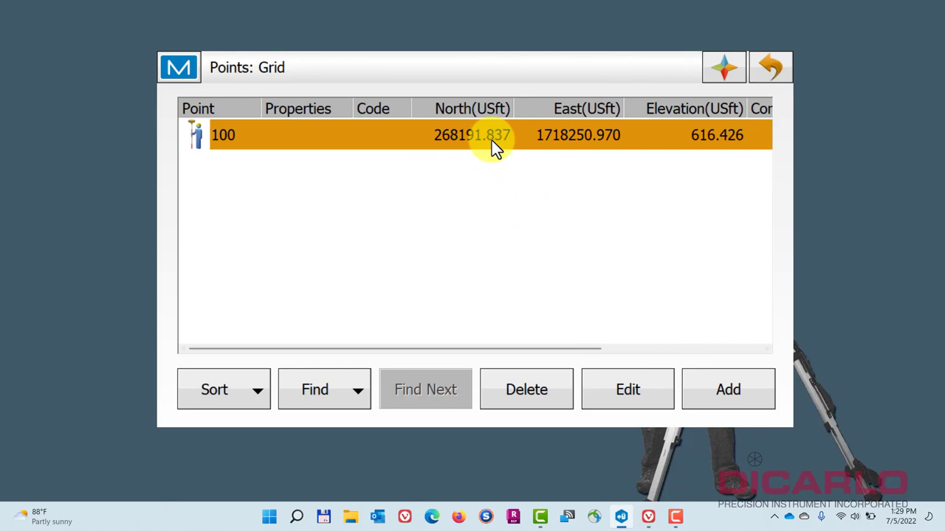
# - Add grid point 1000 at North 268200, East 1718260, elevation 30
pyautogui.click(728, 389)
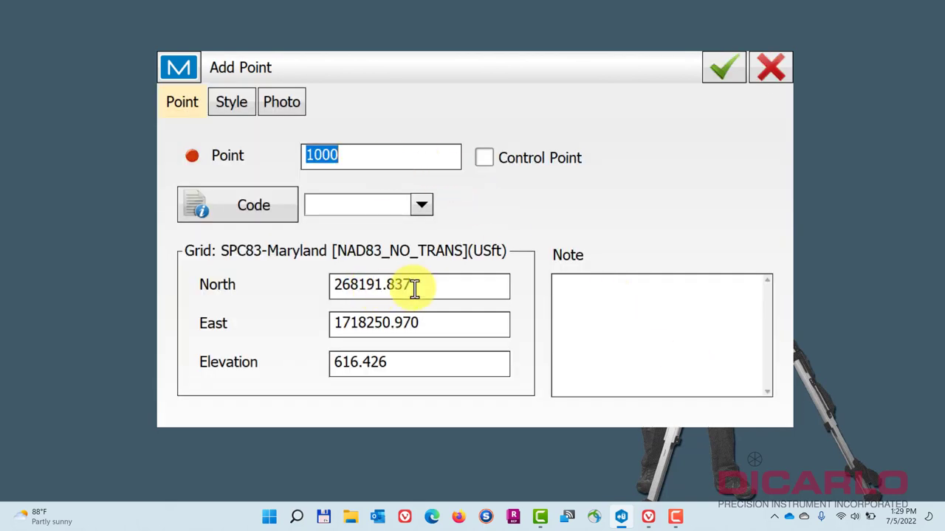
pyautogui.click(418, 286)
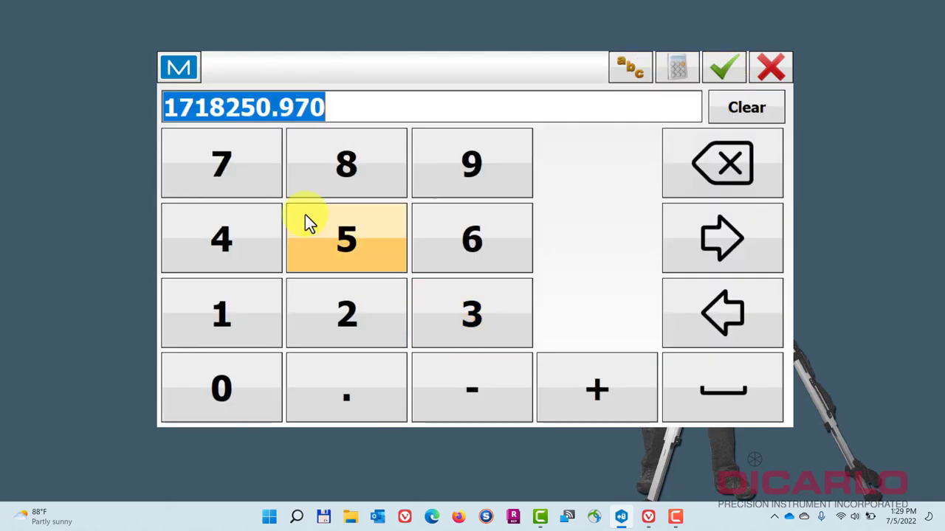
pyautogui.click(472, 237)
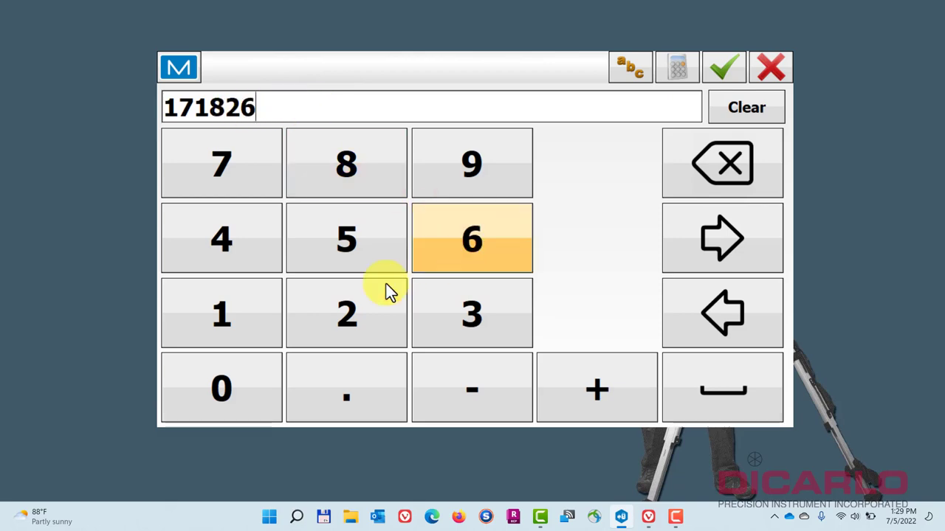
pyautogui.click(724, 67)
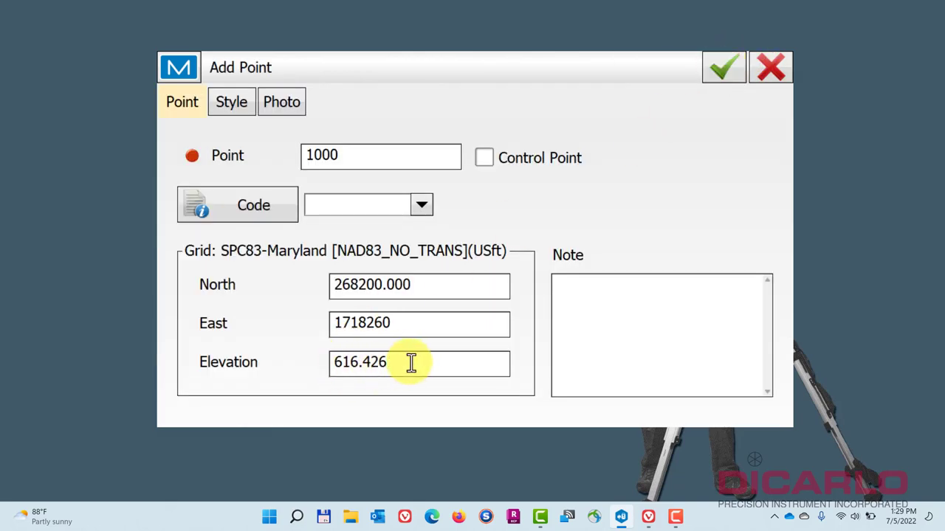
pyautogui.click(419, 362)
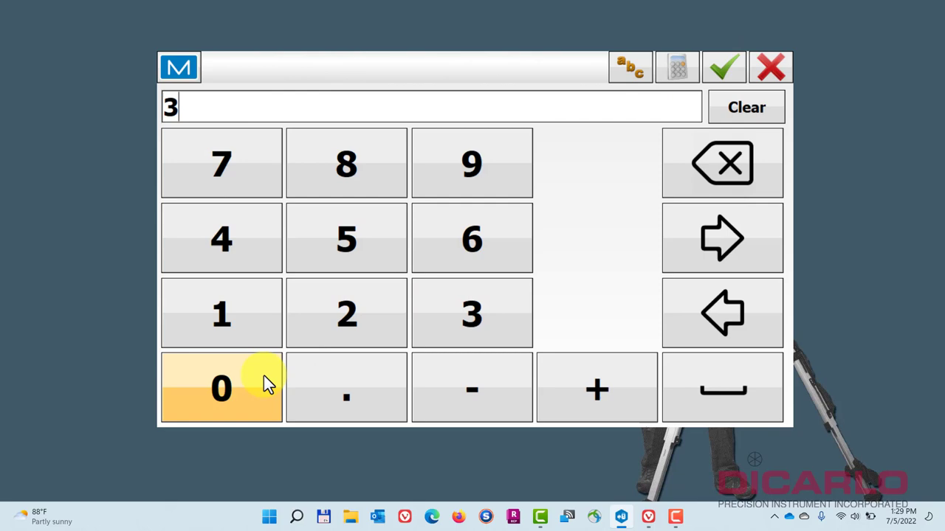
pyautogui.click(724, 66)
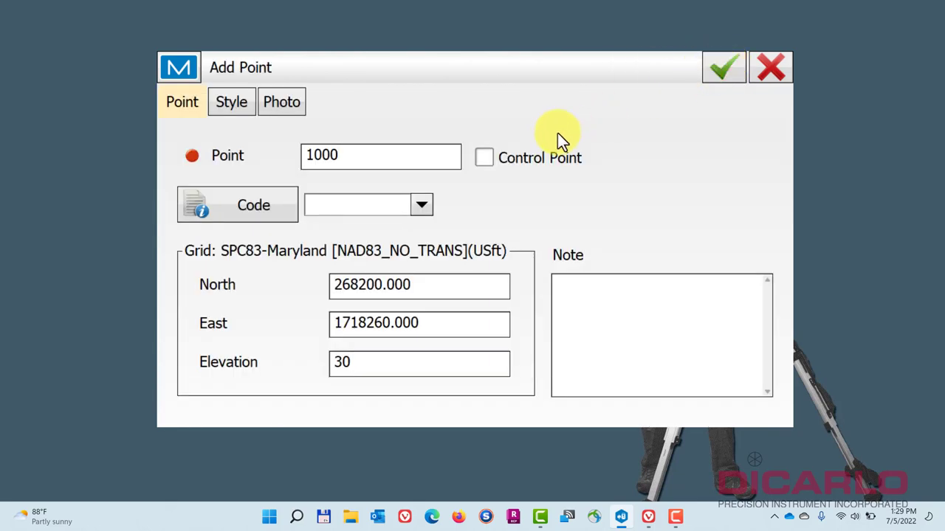
pyautogui.moveTo(550, 158)
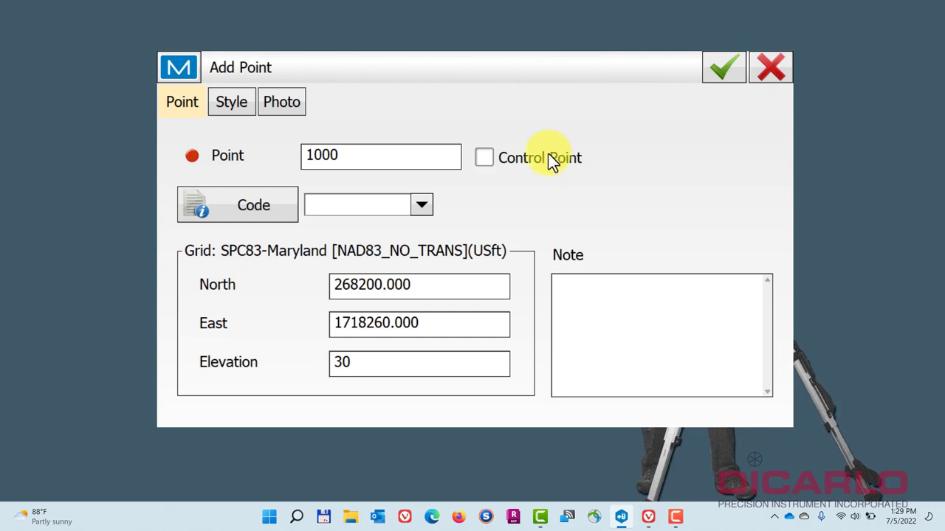
pyautogui.click(723, 66)
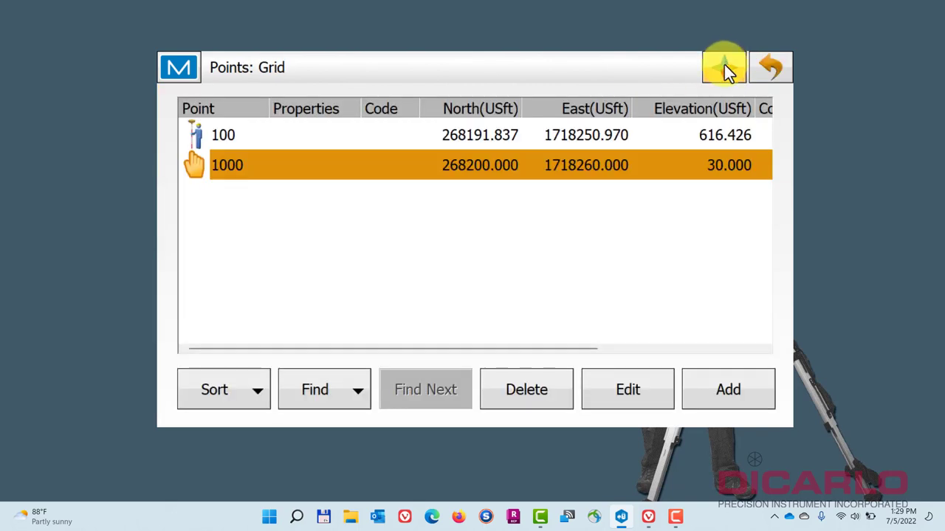
pyautogui.moveTo(491, 140)
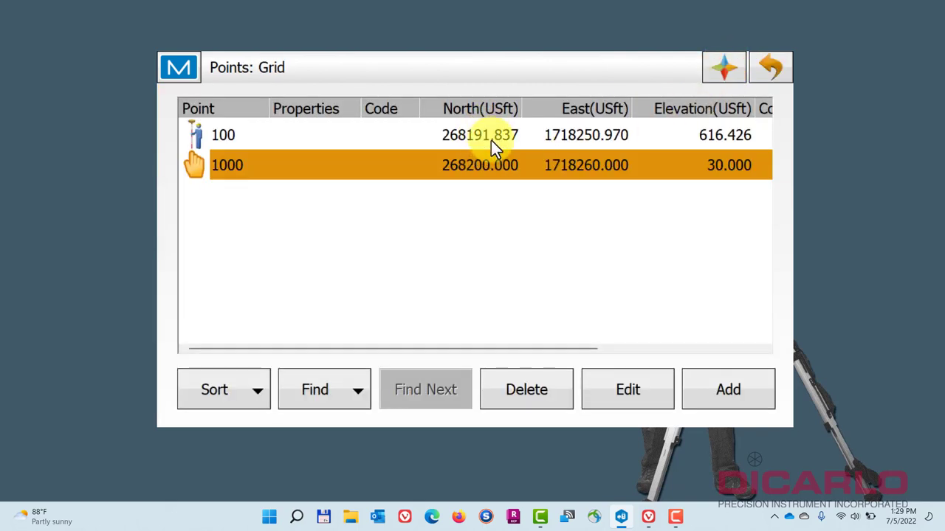
pyautogui.moveTo(598, 135)
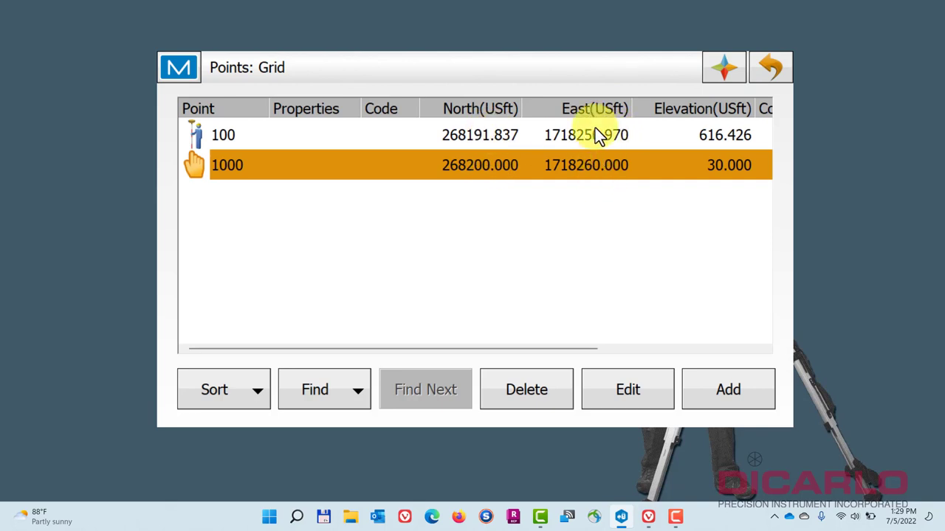
pyautogui.moveTo(727, 139)
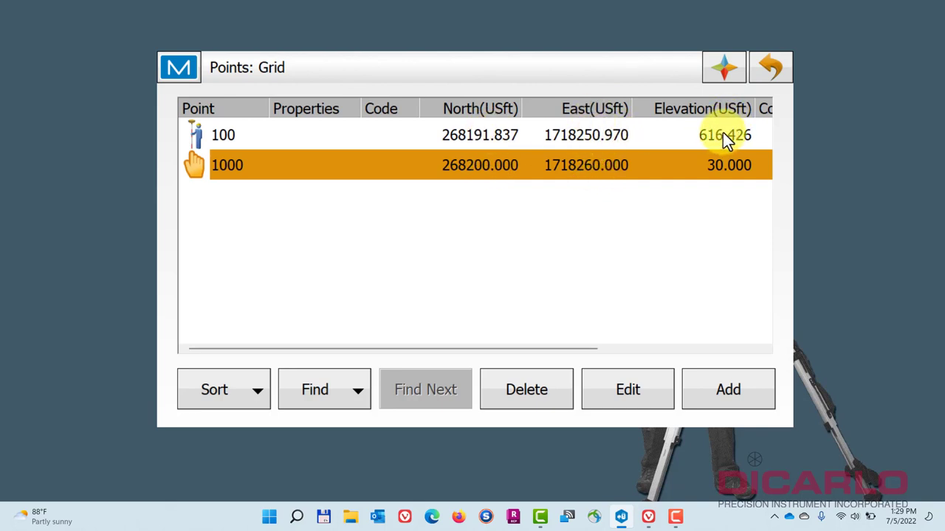
pyautogui.moveTo(724, 144)
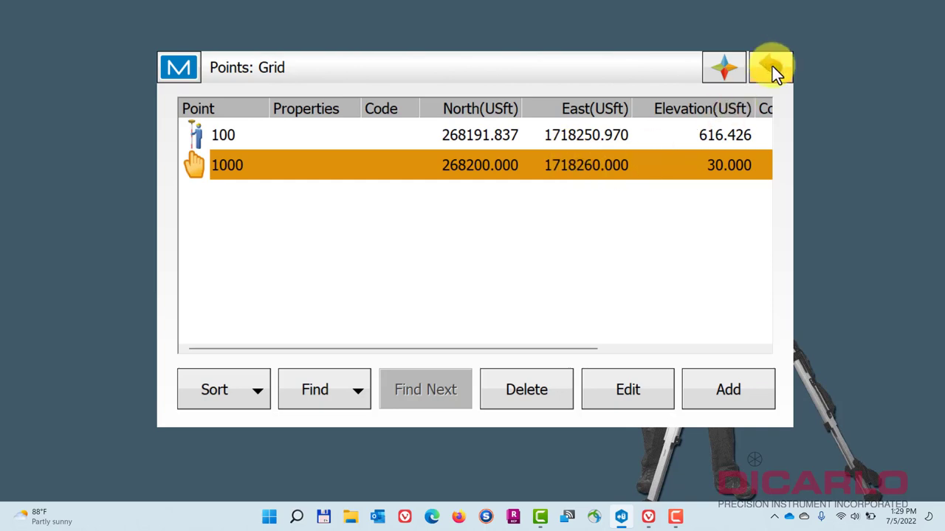
# - Close the grid point list holding points 100 and 1000
pyautogui.click(770, 67)
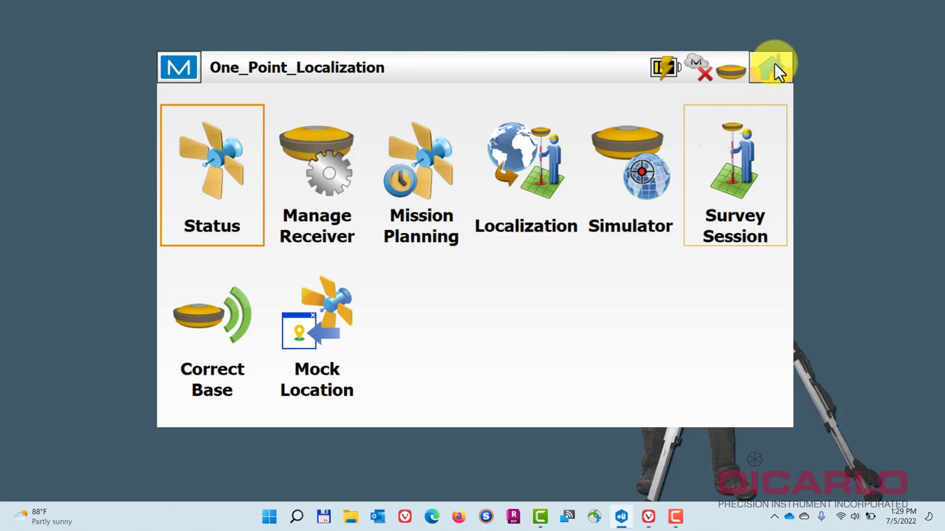
# - Reopen the Topo map and set the next shot's point name to 1000
pyautogui.click(771, 68)
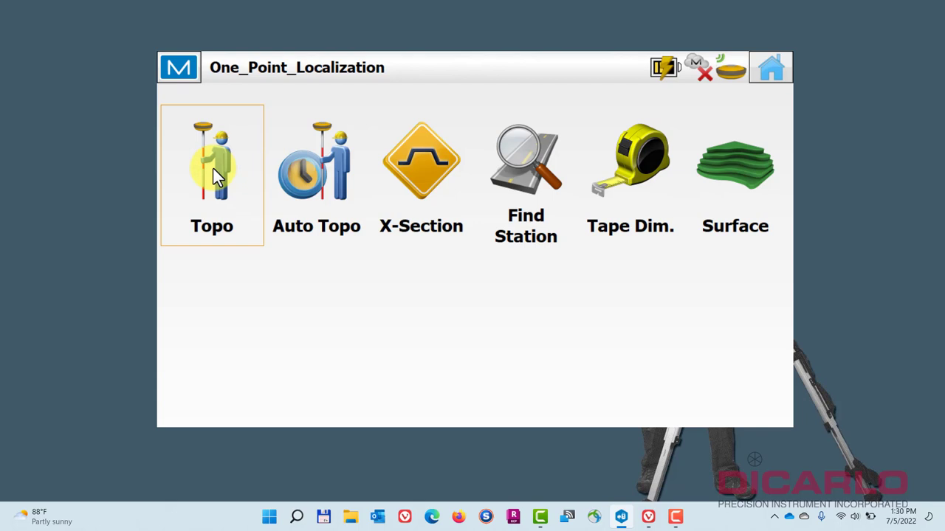
pyautogui.click(212, 163)
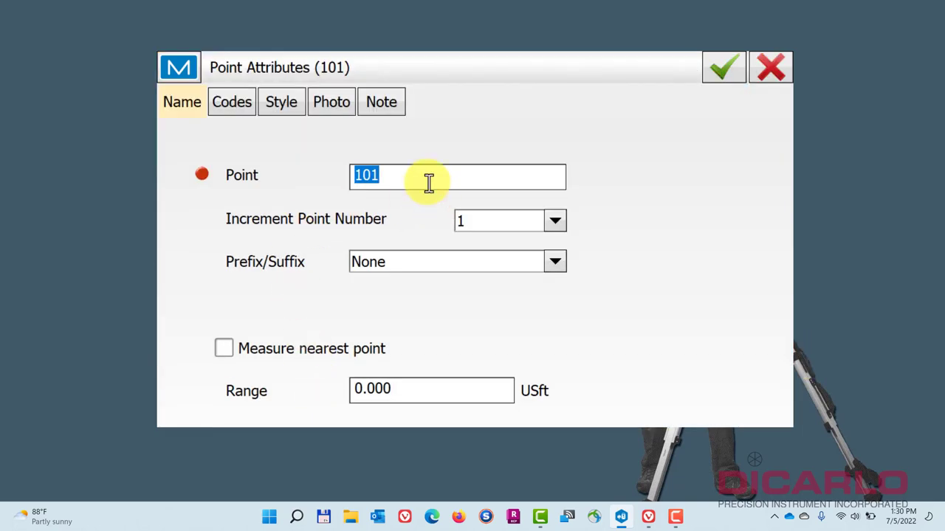
pyautogui.write('1000')
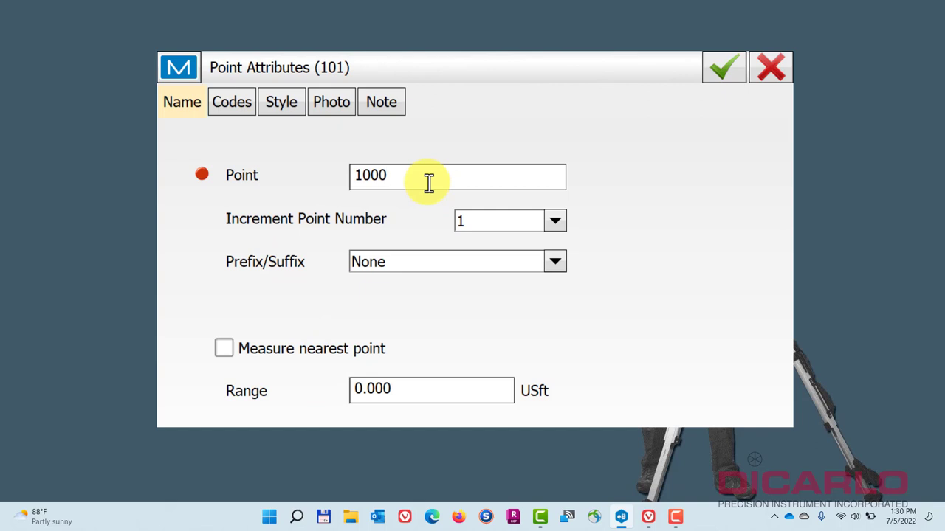
pyautogui.click(723, 67)
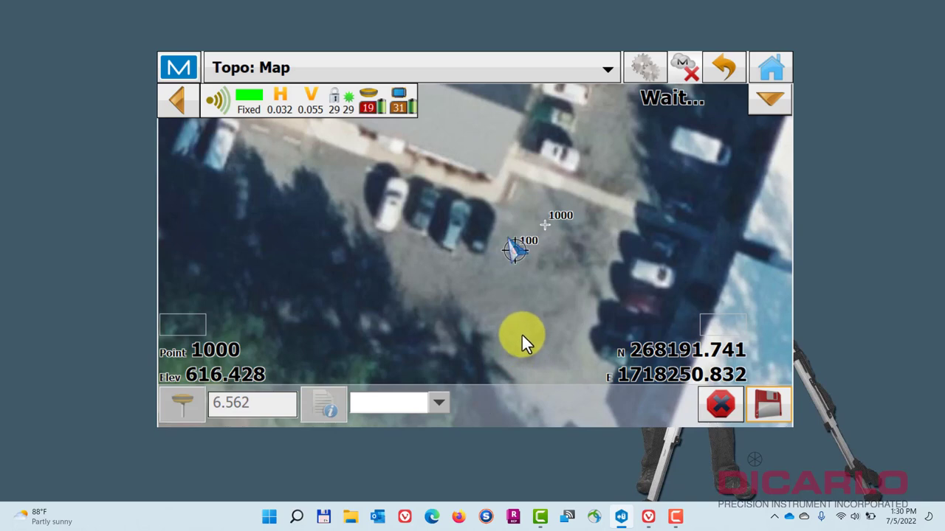
# - Measure shot 1000, store it as a check point with Correct base enabled
pyautogui.click(769, 404)
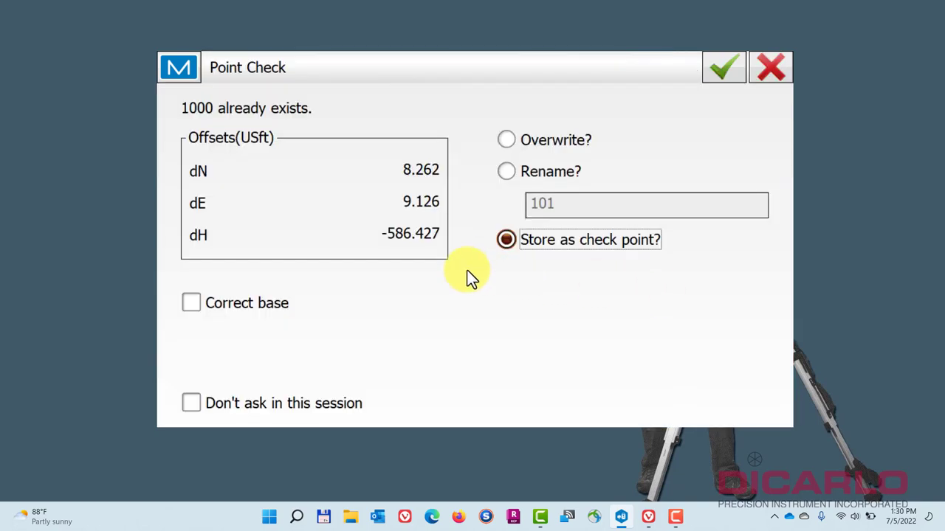
pyautogui.moveTo(536, 170)
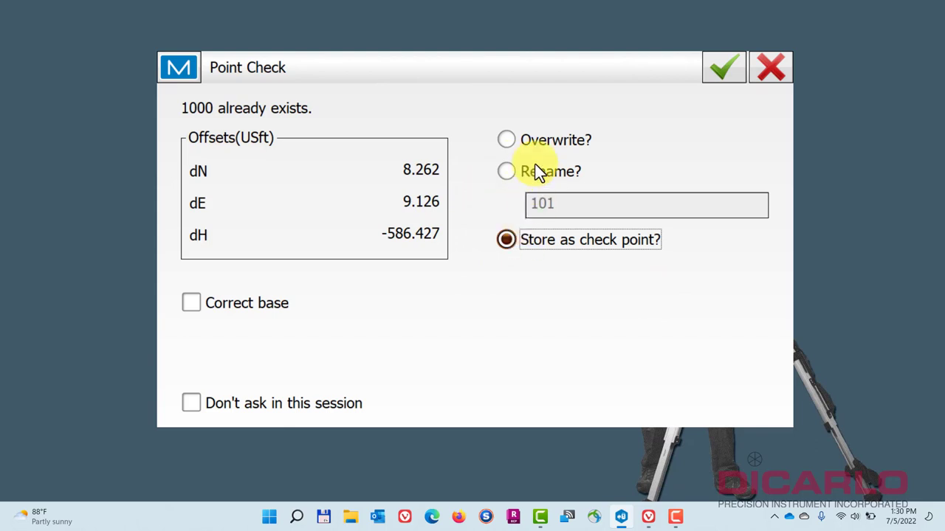
pyautogui.click(506, 139)
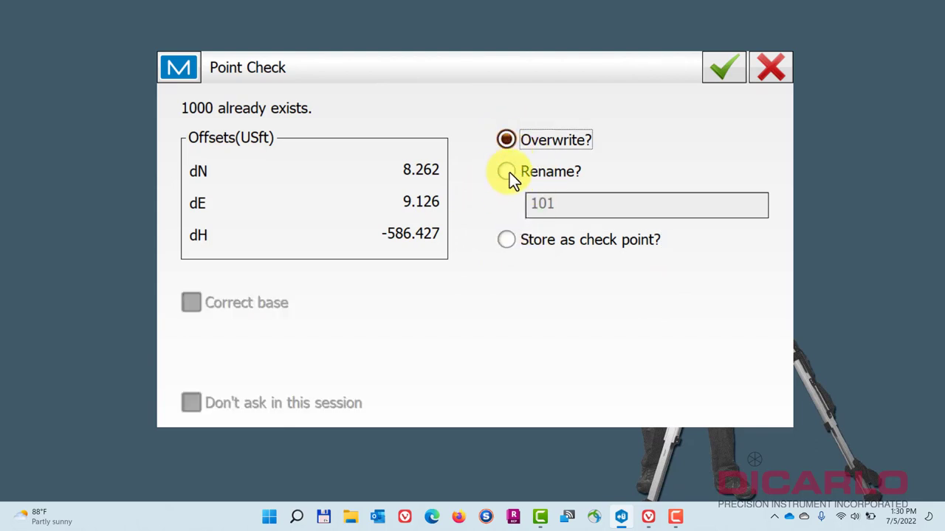
pyautogui.click(507, 239)
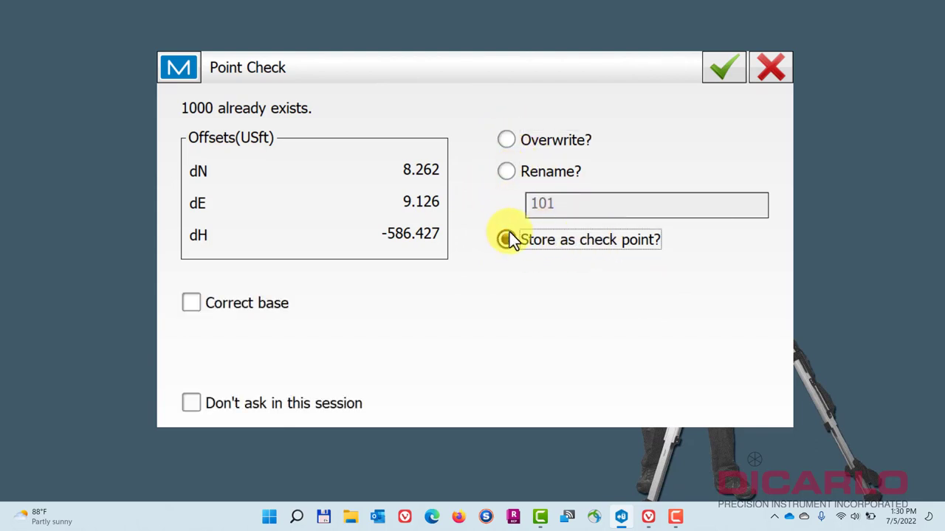
pyautogui.click(506, 239)
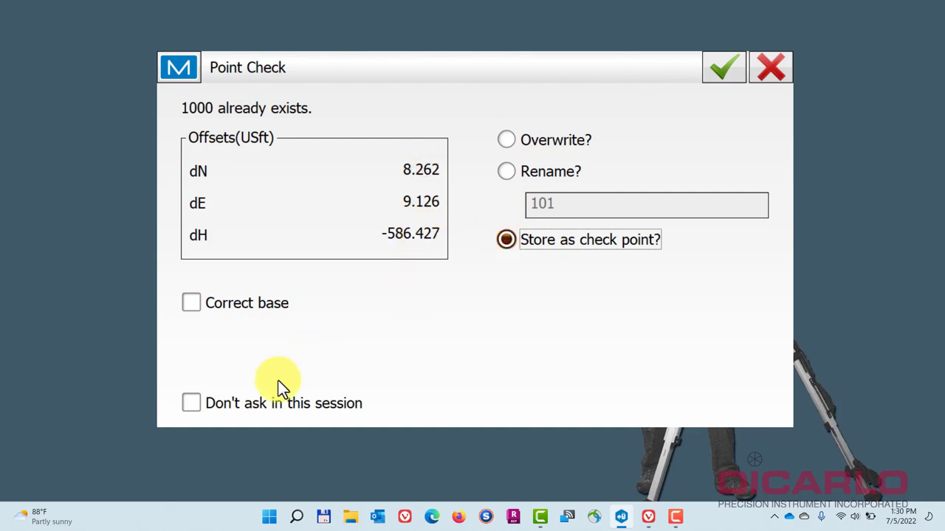
pyautogui.click(191, 303)
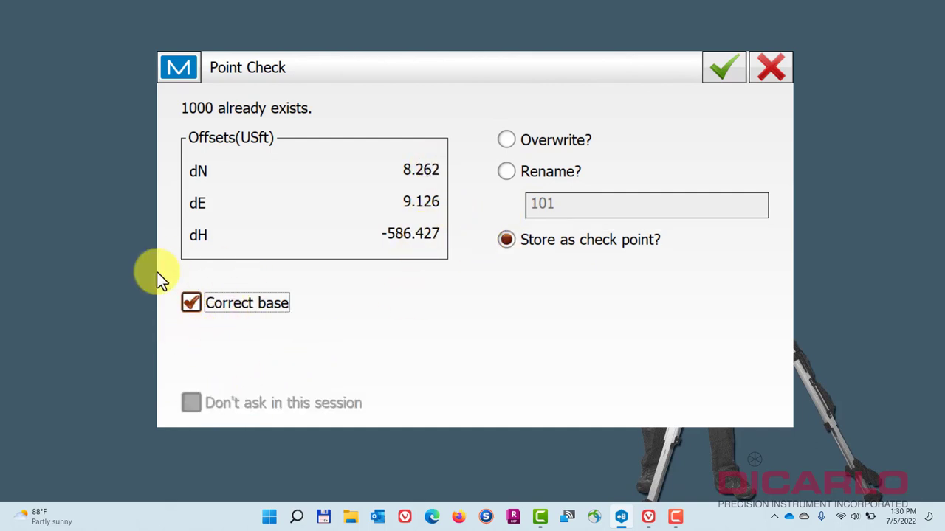
pyautogui.click(723, 67)
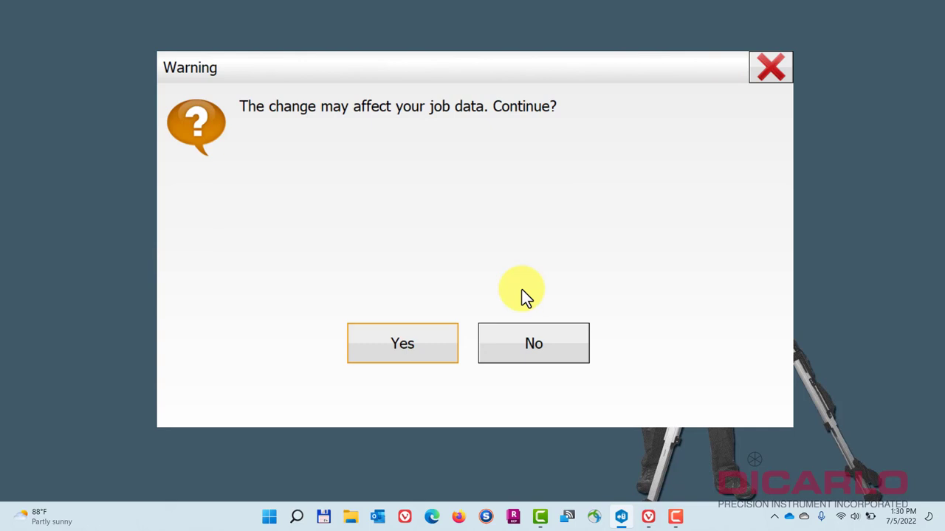
pyautogui.moveTo(383, 118)
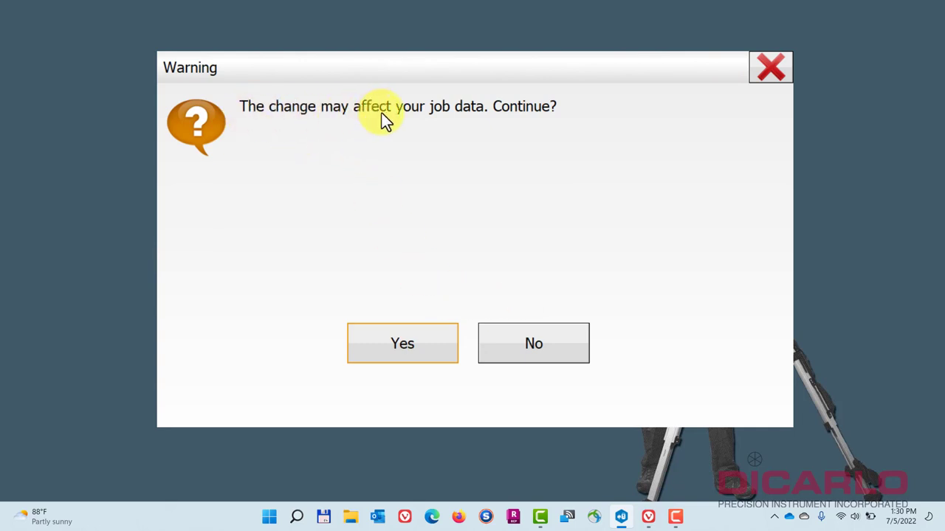
pyautogui.moveTo(446, 242)
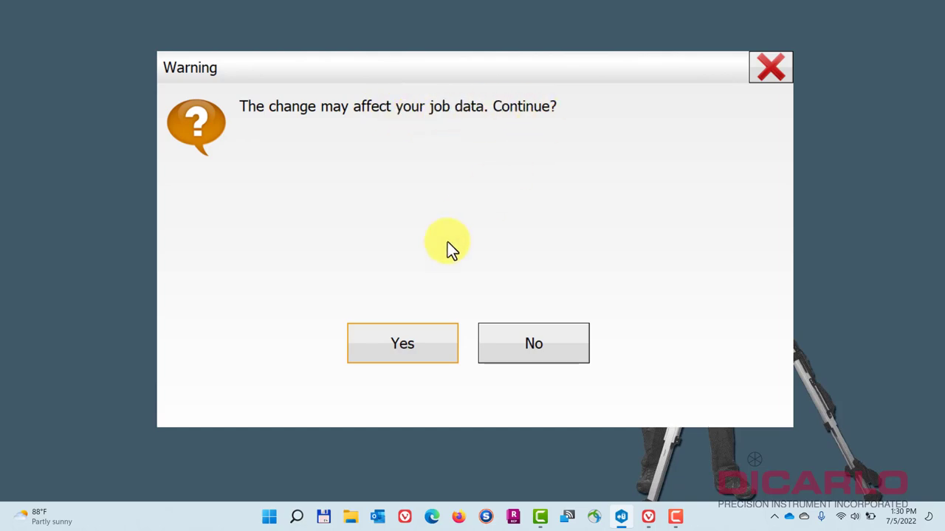
# - Accept the base data update but decline storing reference coordinates as a new point
pyautogui.click(402, 343)
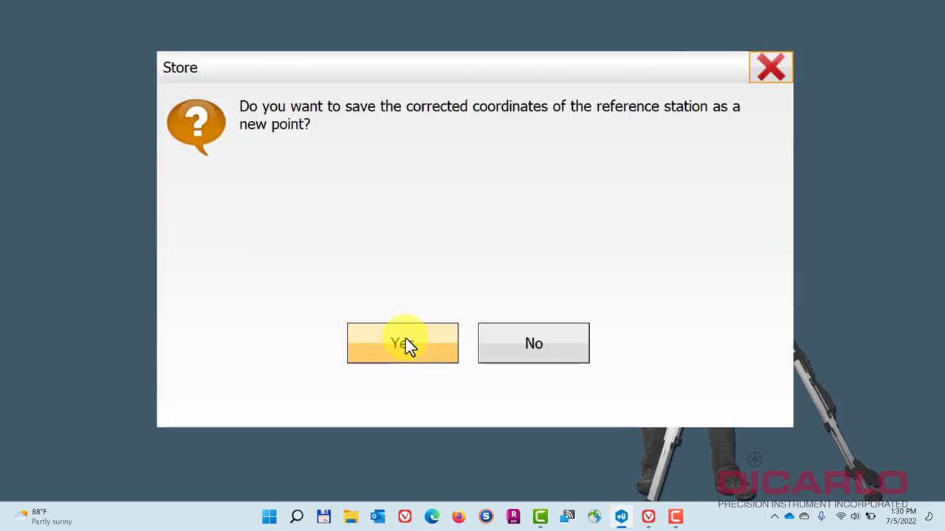
pyautogui.click(403, 342)
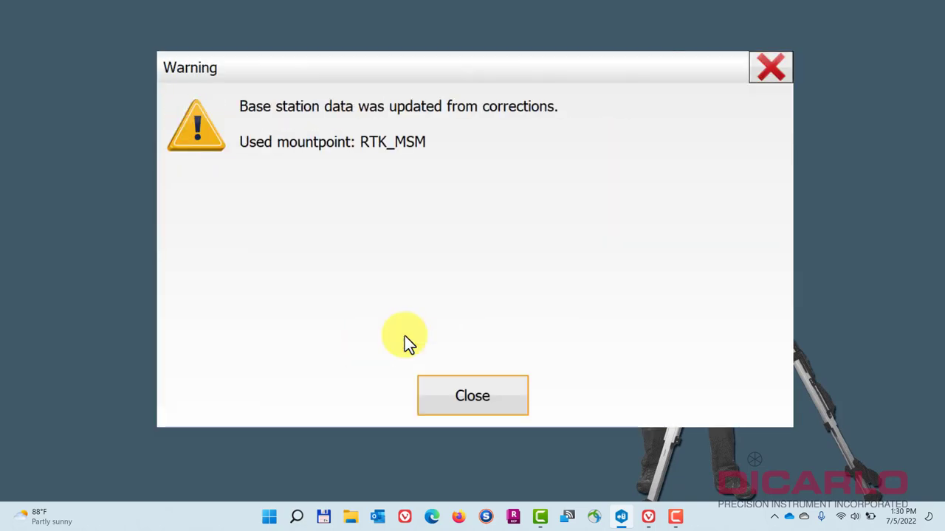
pyautogui.moveTo(321, 166)
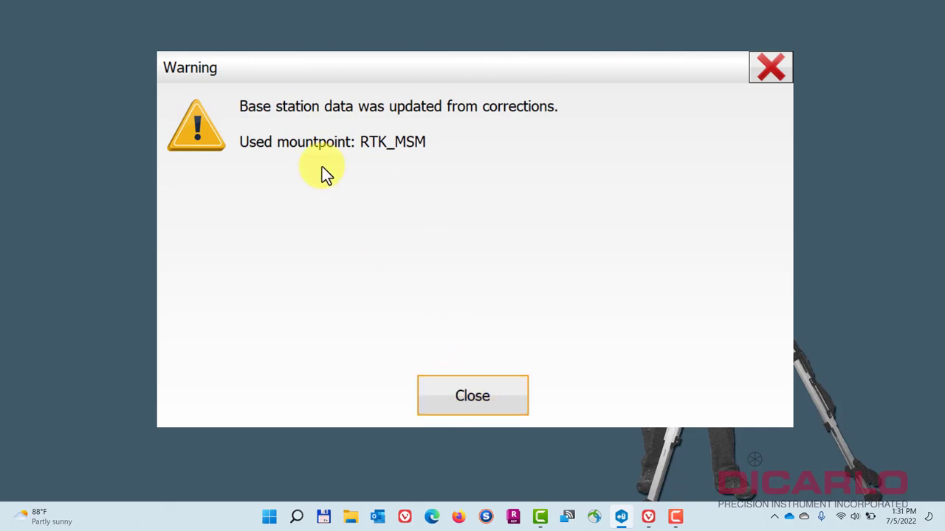
pyautogui.click(472, 396)
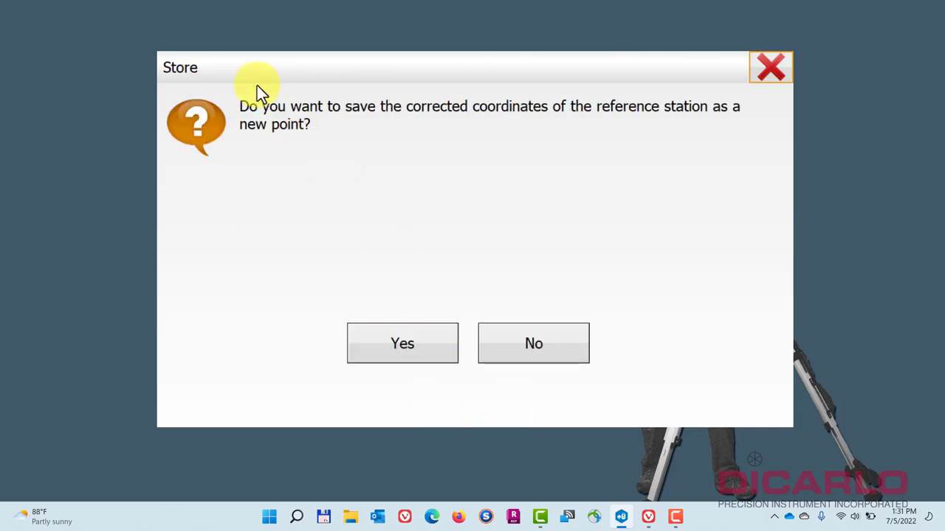
pyautogui.moveTo(700, 118)
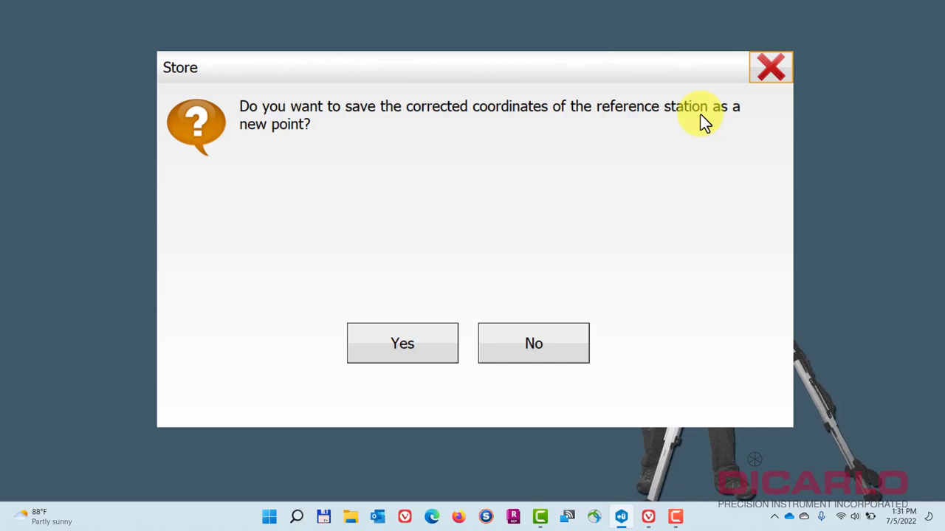
pyautogui.moveTo(456, 270)
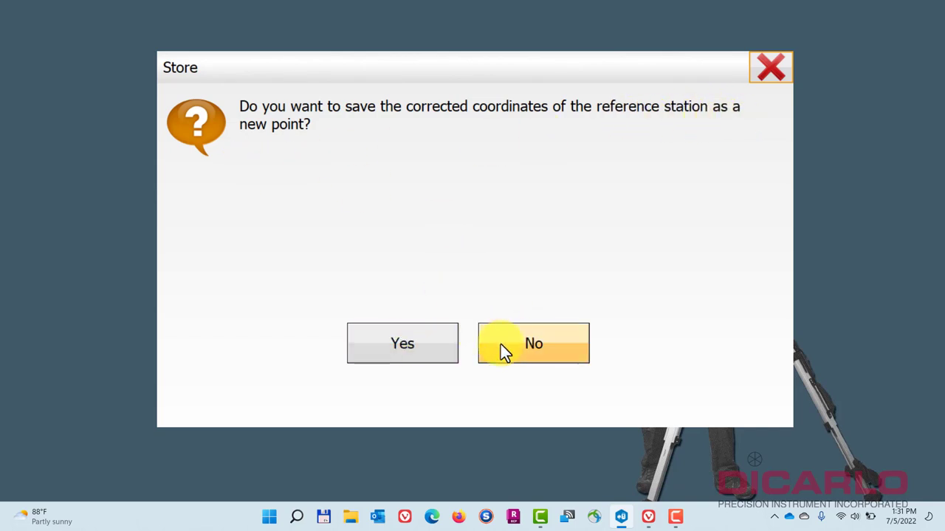
pyautogui.click(533, 343)
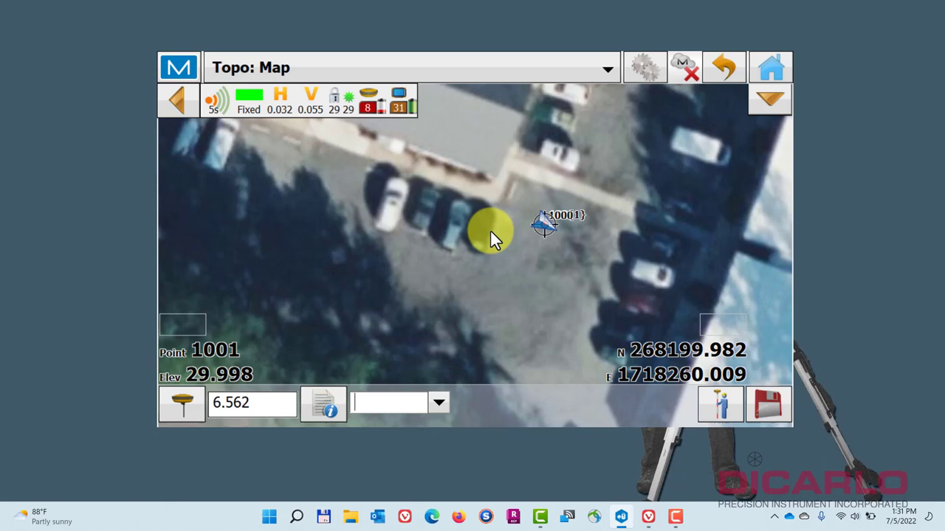
pyautogui.moveTo(564, 243)
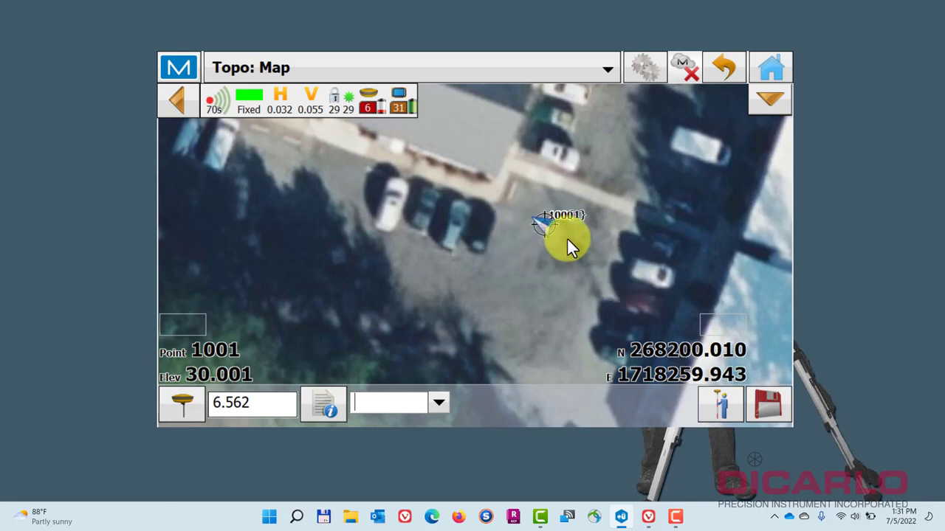
pyautogui.moveTo(561, 234)
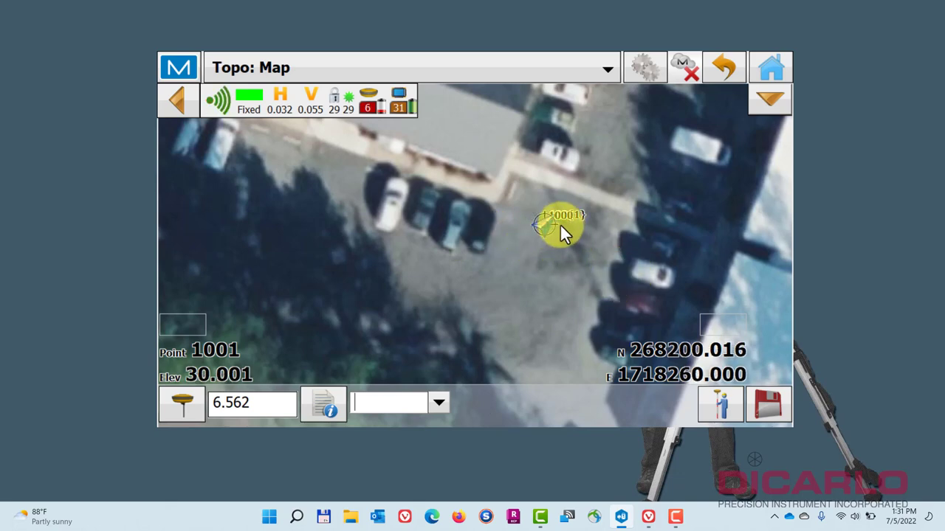